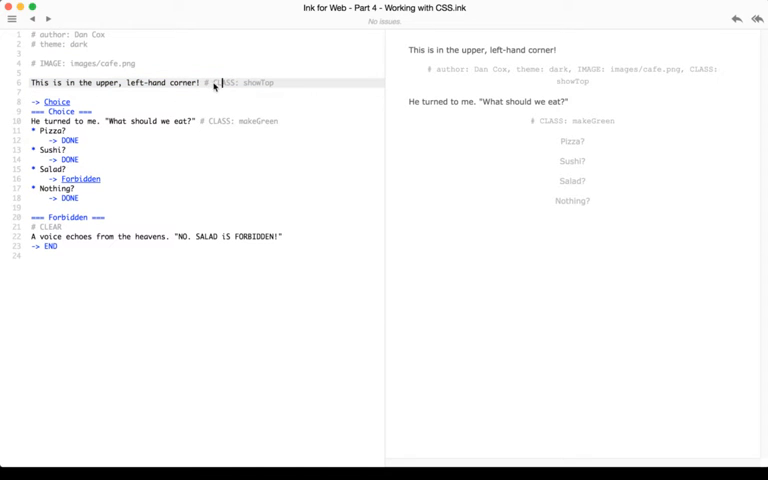
Step: Review the CLASS tags showTop on line 6 and makeGreen on line 10
{"action": "double_click", "coordinate": [226, 82]}
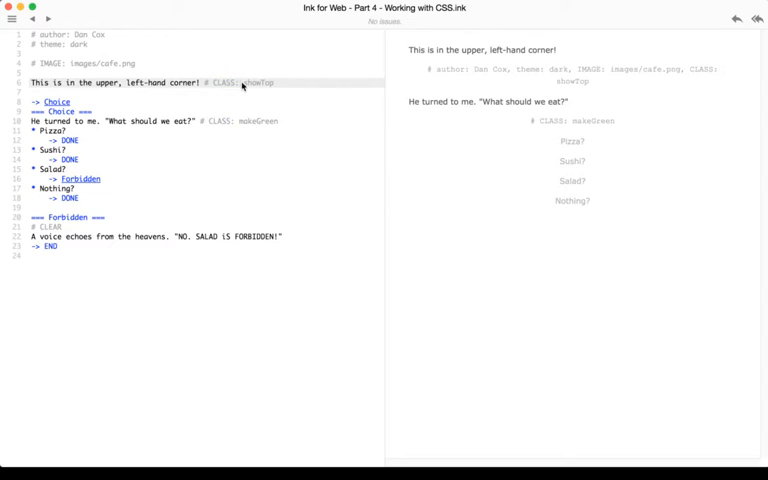
{"action": "double_click", "coordinate": [258, 82]}
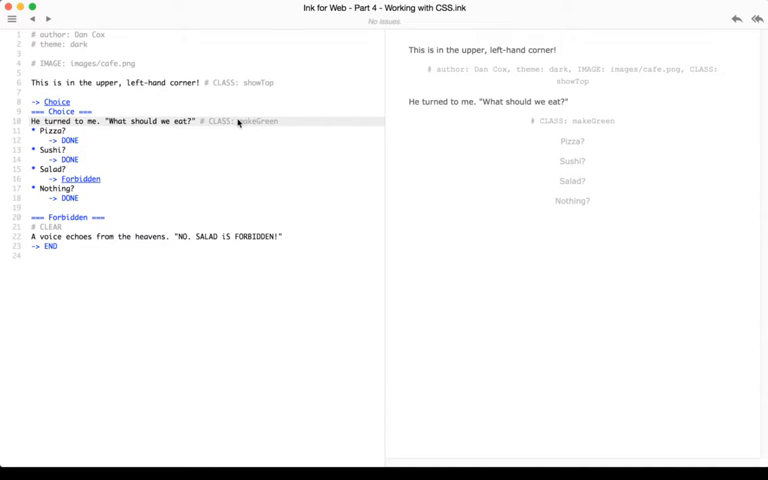
{"action": "double_click", "coordinate": [258, 121]}
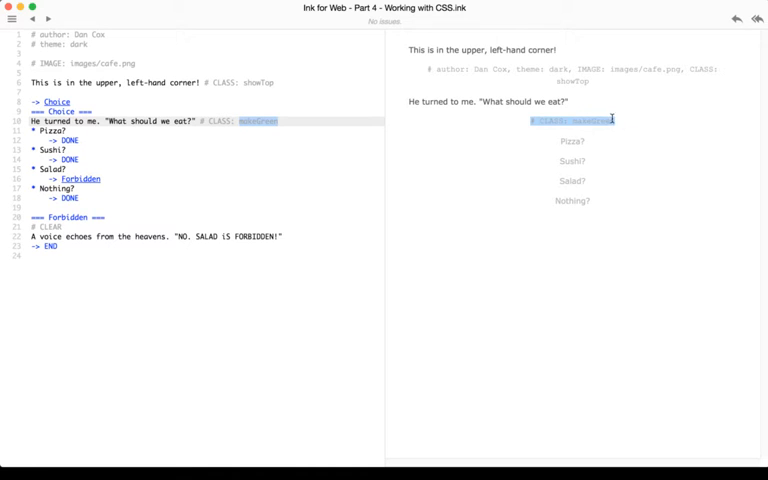
{"action": "left_click", "coordinate": [257, 120]}
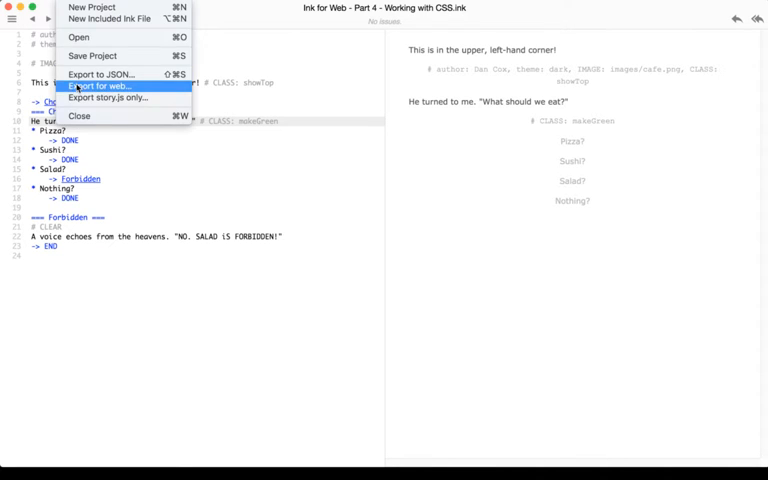
Step: Start Export for web, review the project folder's files, then cancel without saving
{"action": "left_click", "coordinate": [95, 85]}
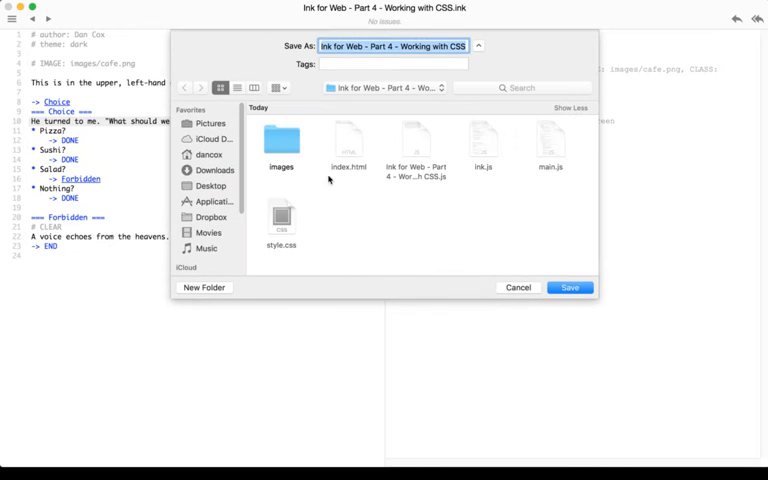
{"action": "mouse_move", "coordinate": [417, 237]}
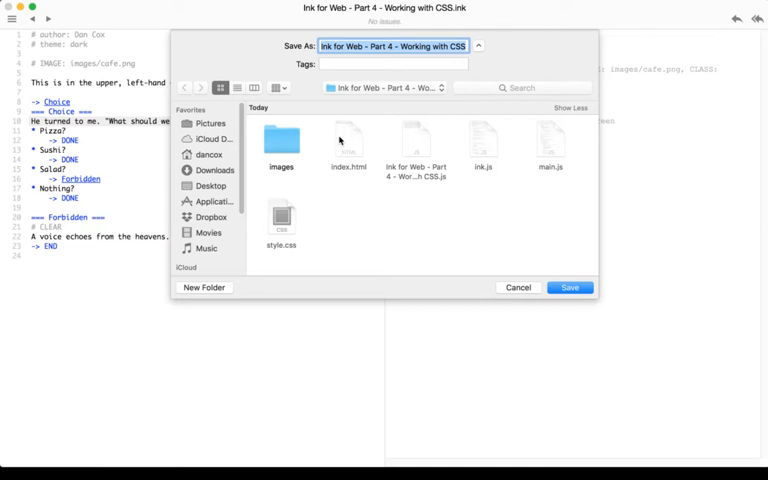
{"action": "mouse_move", "coordinate": [421, 147]}
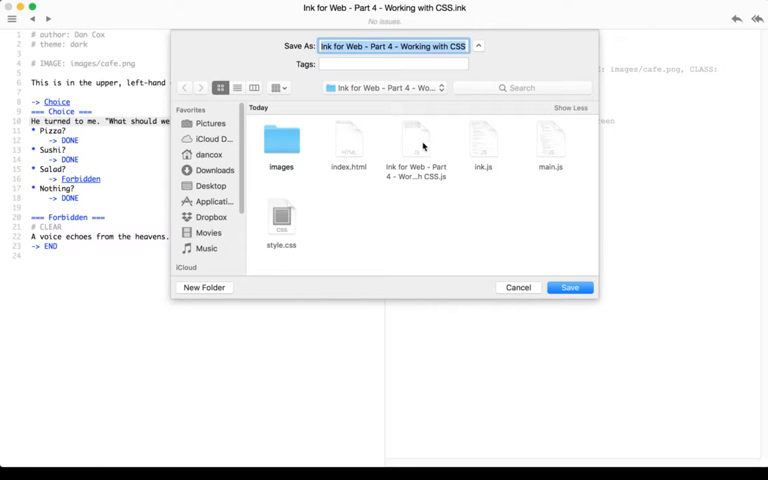
{"action": "mouse_move", "coordinate": [490, 142]}
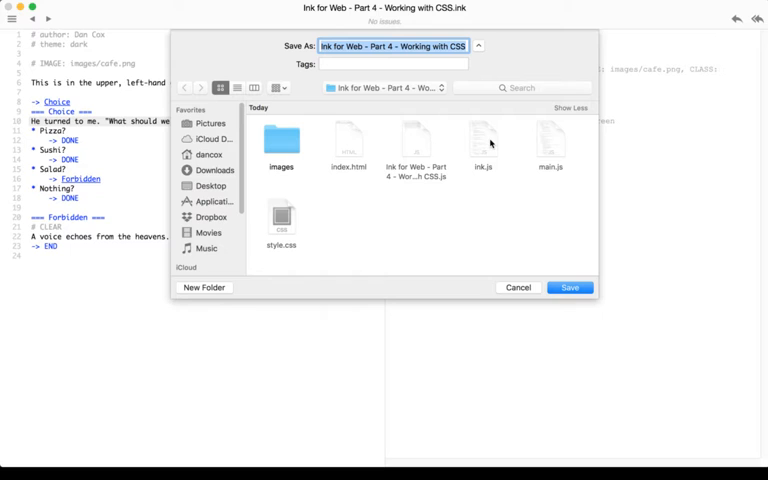
{"action": "mouse_move", "coordinate": [505, 160]}
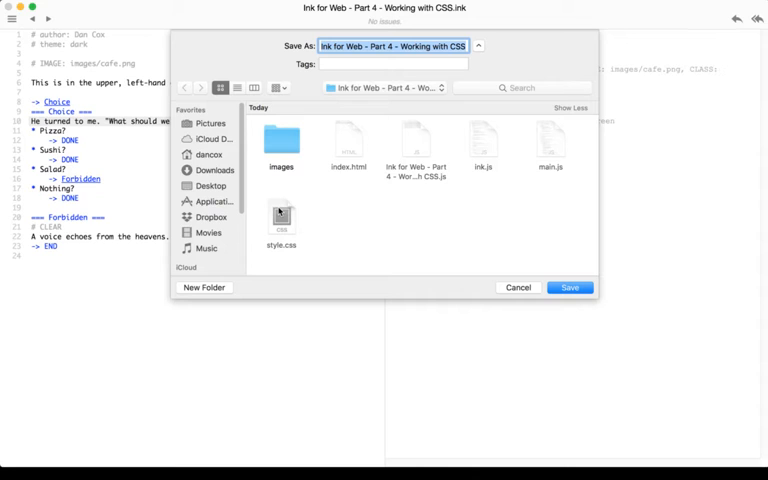
{"action": "mouse_move", "coordinate": [557, 307]}
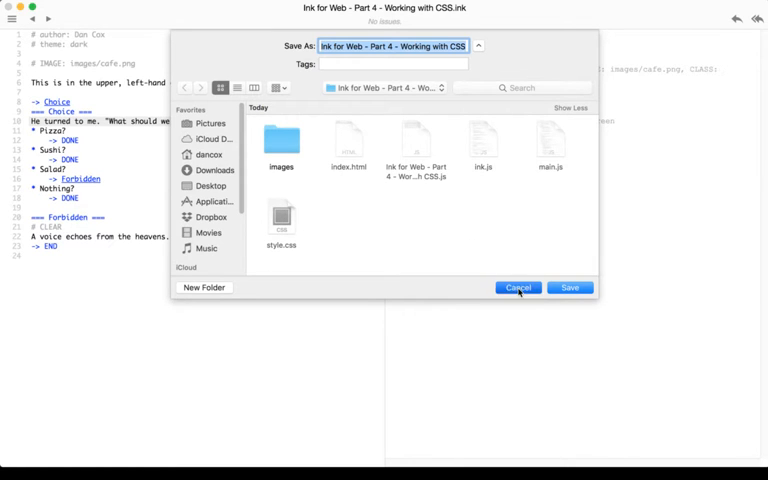
{"action": "left_click", "coordinate": [518, 288]}
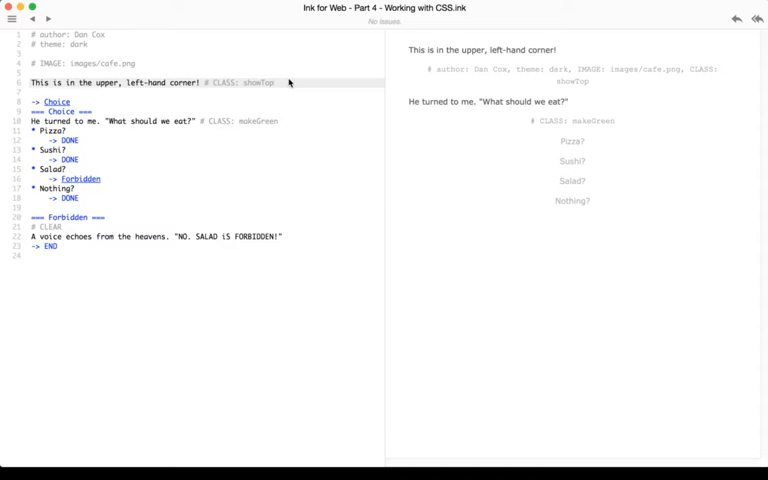
{"action": "mouse_move", "coordinate": [392, 450]}
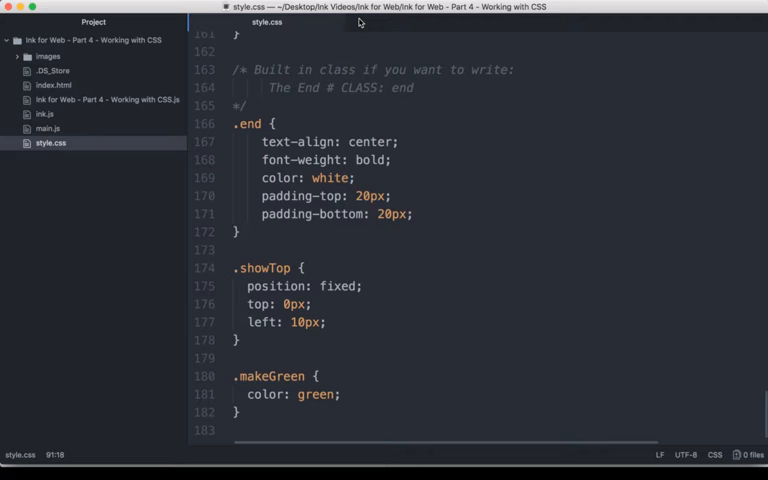
{"action": "mouse_move", "coordinate": [416, 29]}
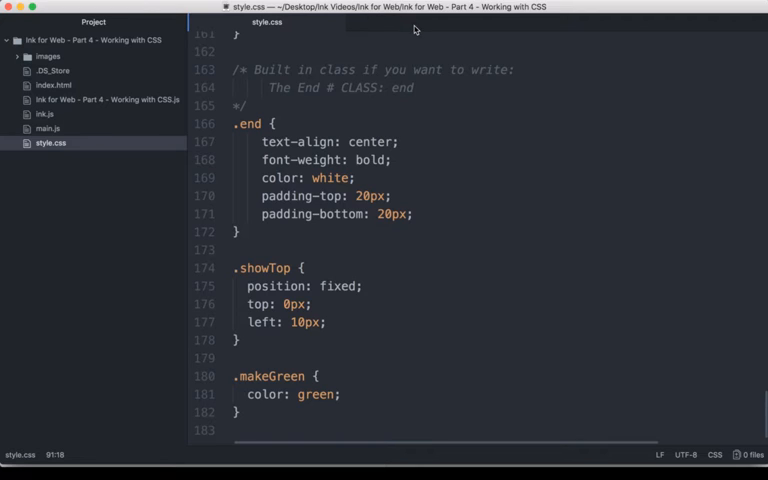
{"action": "mouse_move", "coordinate": [377, 365]}
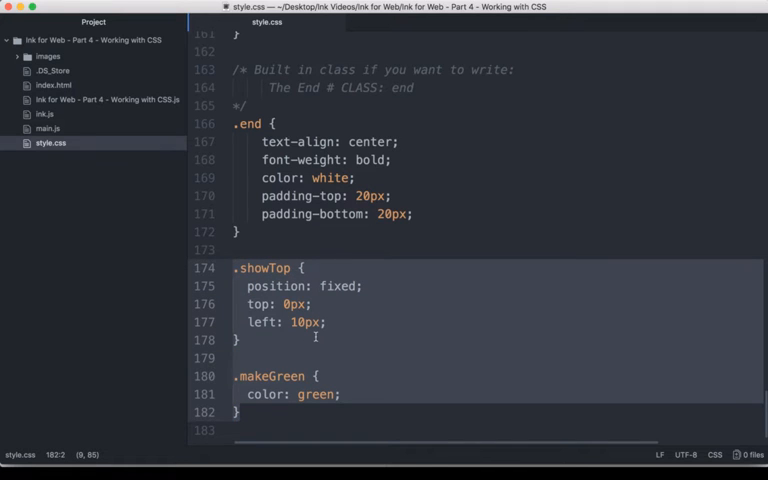
{"action": "left_click", "coordinate": [282, 268]}
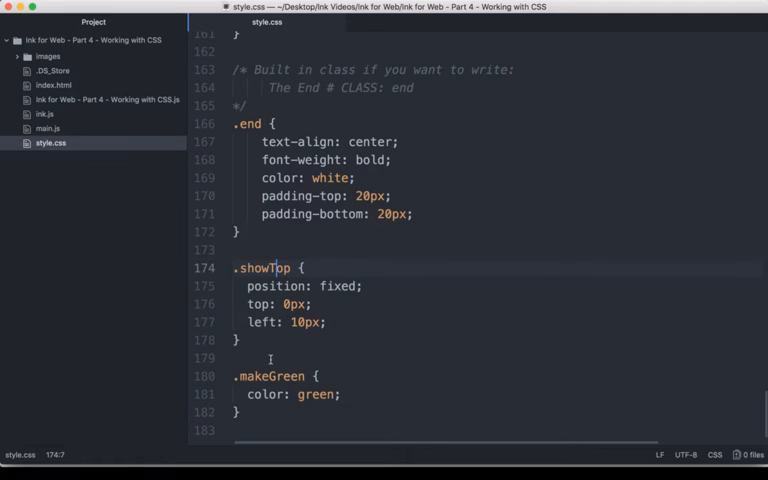
{"action": "left_click", "coordinate": [267, 375]}
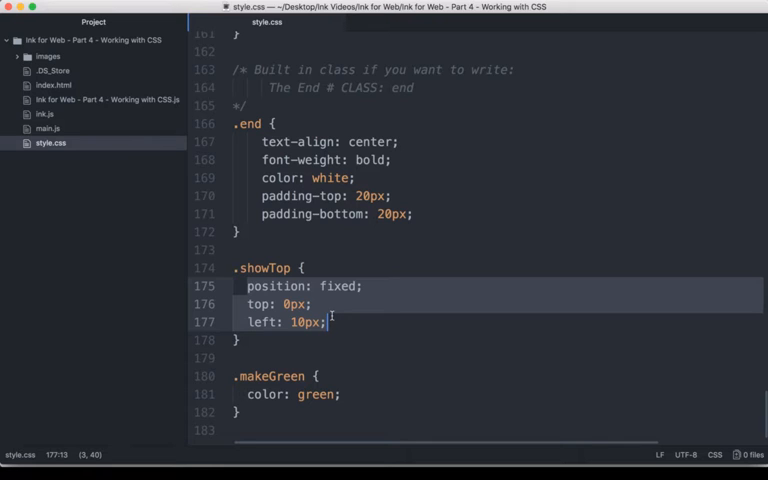
{"action": "left_click", "coordinate": [268, 376]}
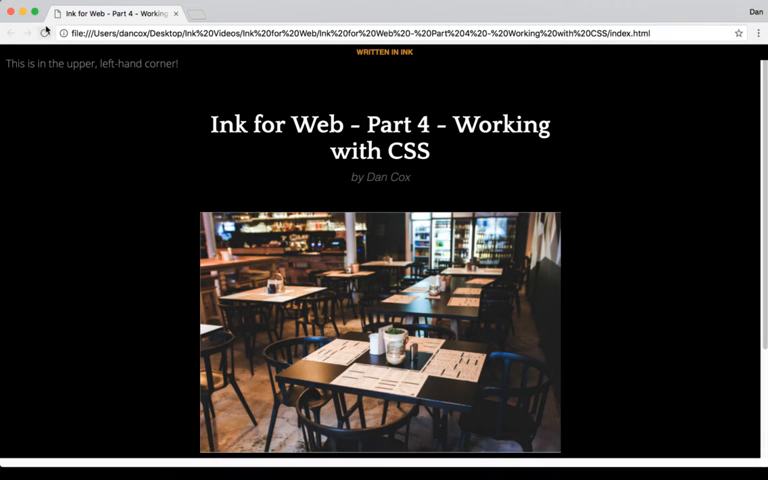
{"action": "mouse_move", "coordinate": [570, 136]}
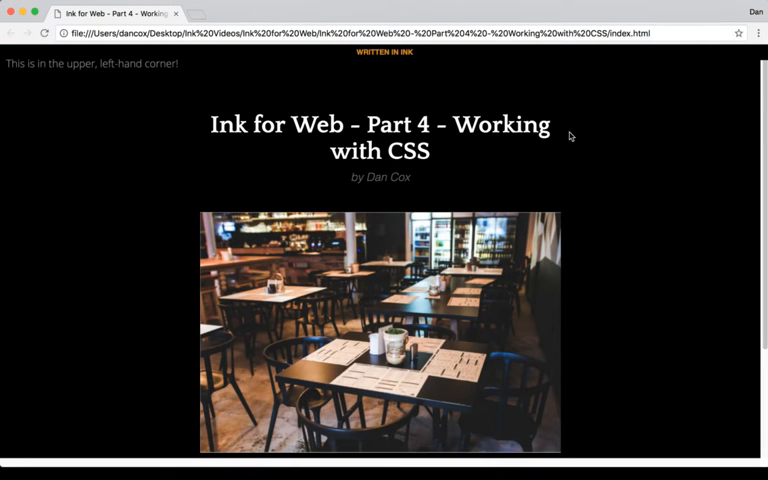
{"action": "mouse_move", "coordinate": [165, 89]}
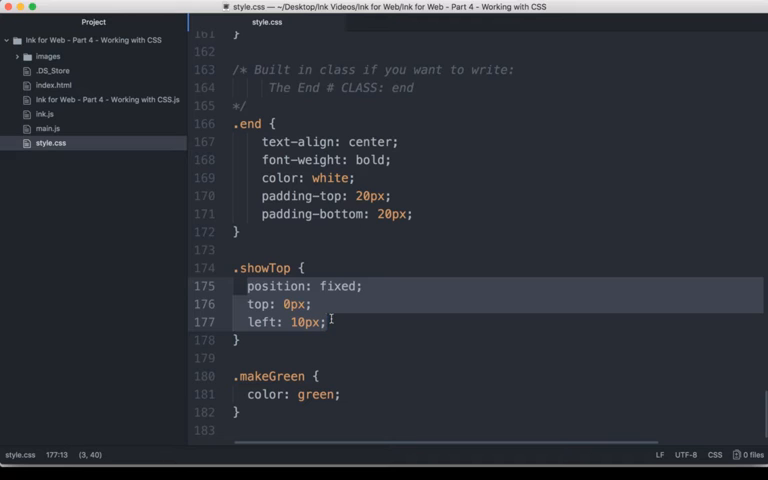
Step: Return from Atom to the exported story page in Chrome
{"action": "left_click", "coordinate": [330, 321]}
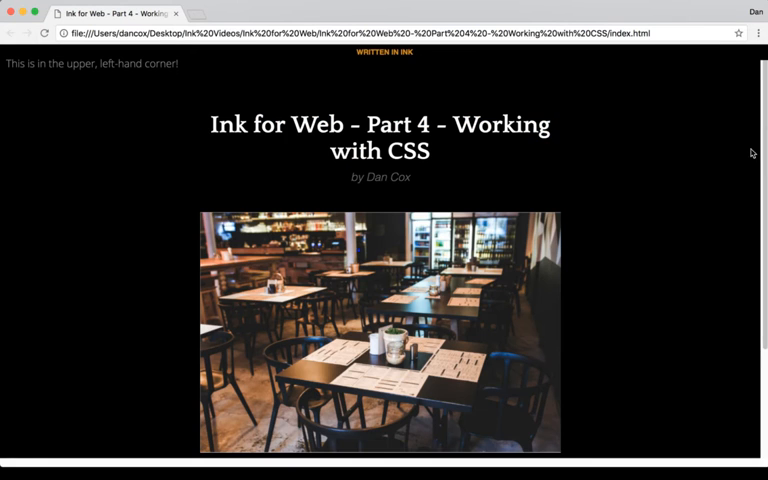
Step: Scroll down the exported story page in Chrome
{"action": "scroll", "scroll_direction": "down", "scroll_amount": 3}
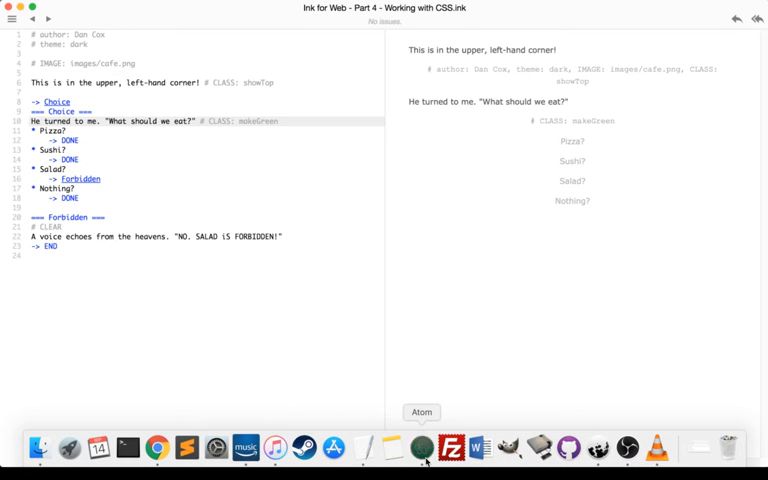
Step: Select line 6 and bring up the Export for web save dialog
{"action": "left_click", "coordinate": [414, 447]}
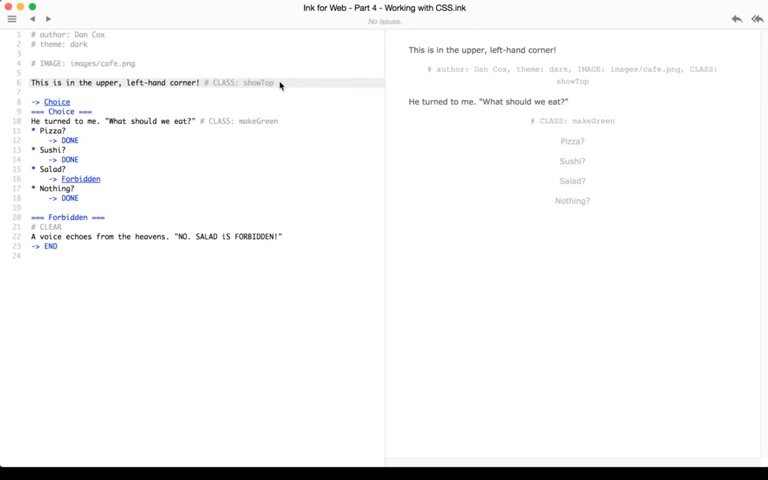
{"action": "left_click", "coordinate": [35, 8]}
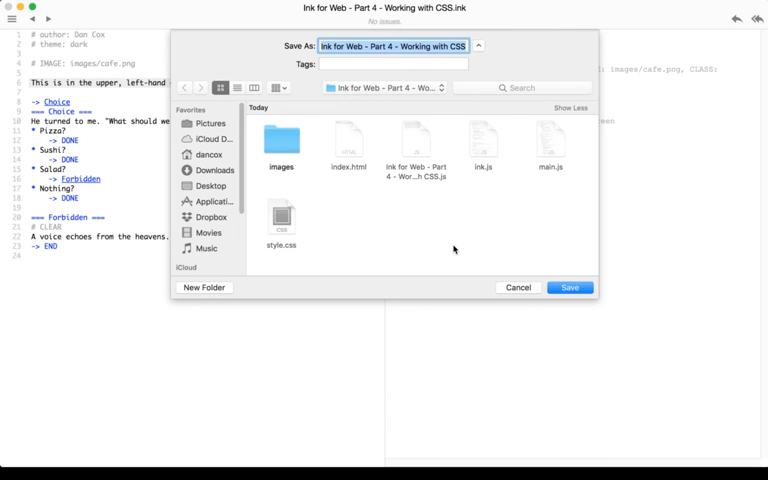
{"action": "mouse_move", "coordinate": [508, 276]}
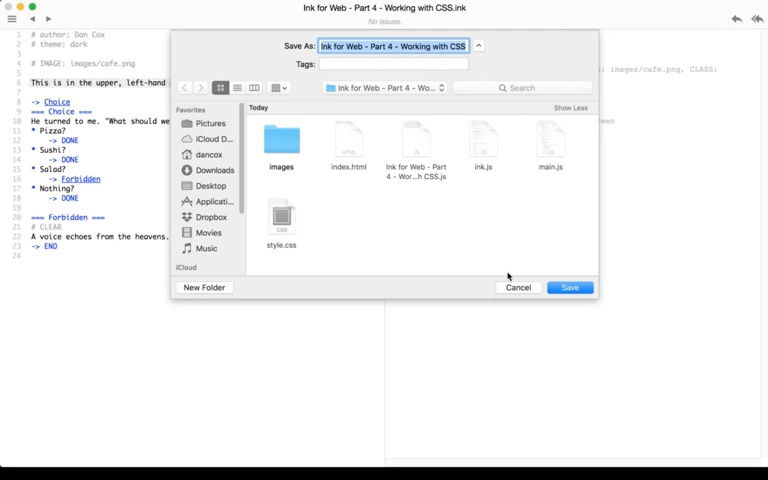
Step: Cancel the Export for web save dialog
{"action": "left_click", "coordinate": [569, 287]}
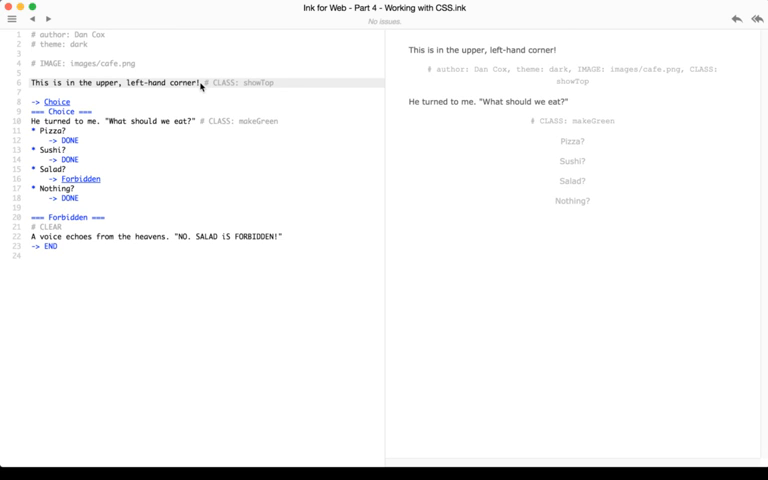
{"action": "mouse_move", "coordinate": [281, 88]}
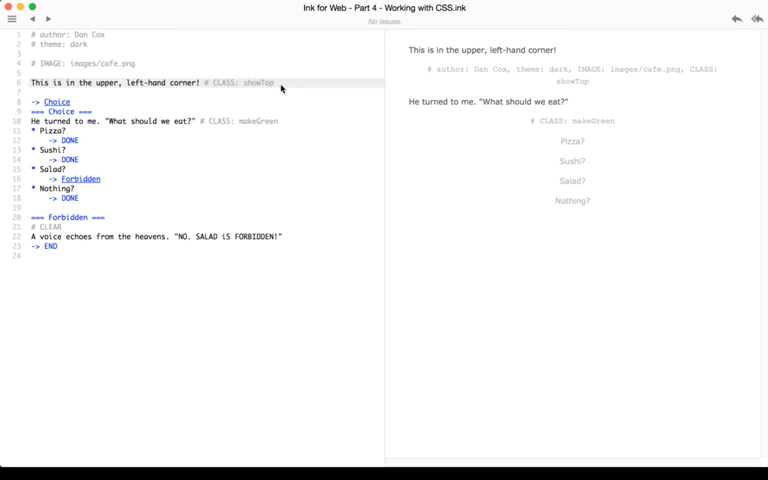
{"action": "mouse_move", "coordinate": [217, 127]}
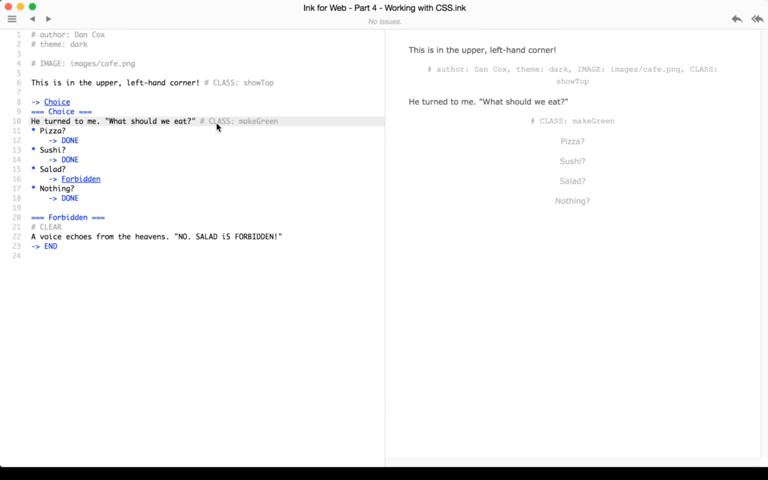
{"action": "left_click", "coordinate": [25, 9]}
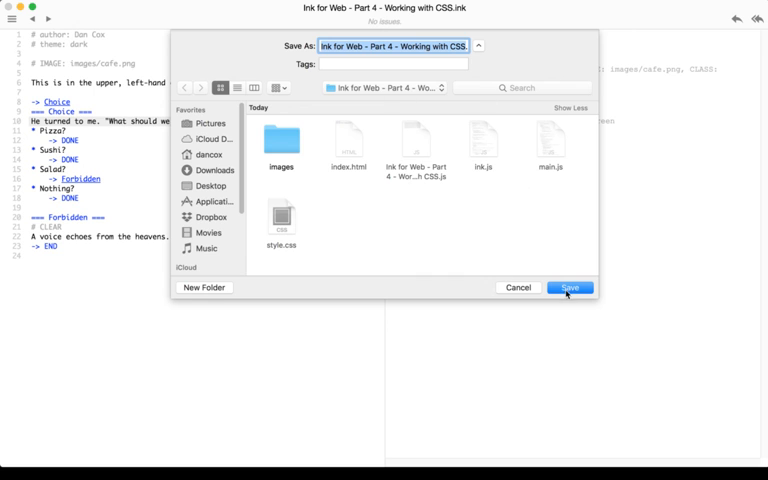
Step: Save the web export, replace the existing files, and view the page in Chrome
{"action": "left_click", "coordinate": [569, 288]}
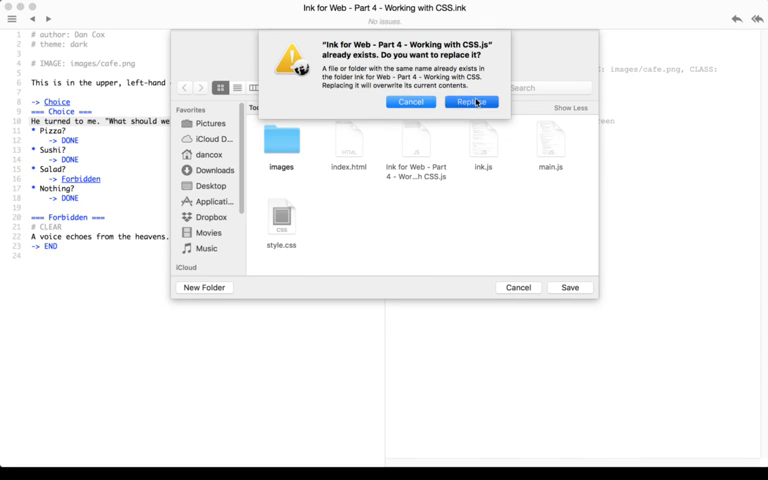
{"action": "left_click", "coordinate": [476, 102]}
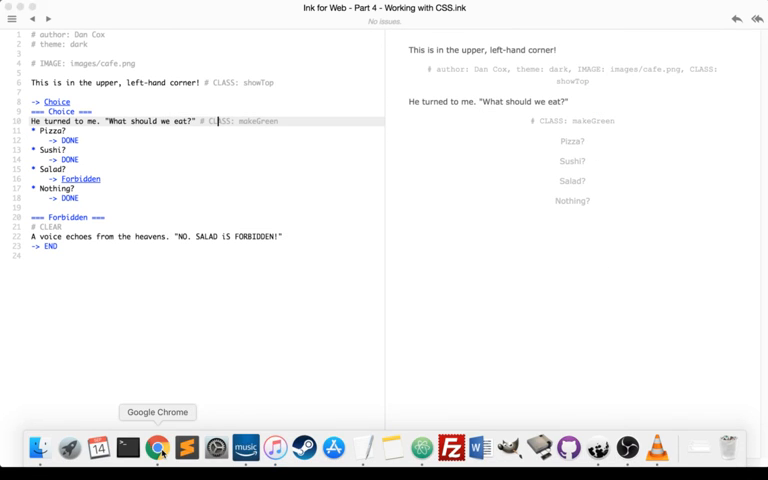
{"action": "left_click", "coordinate": [157, 447]}
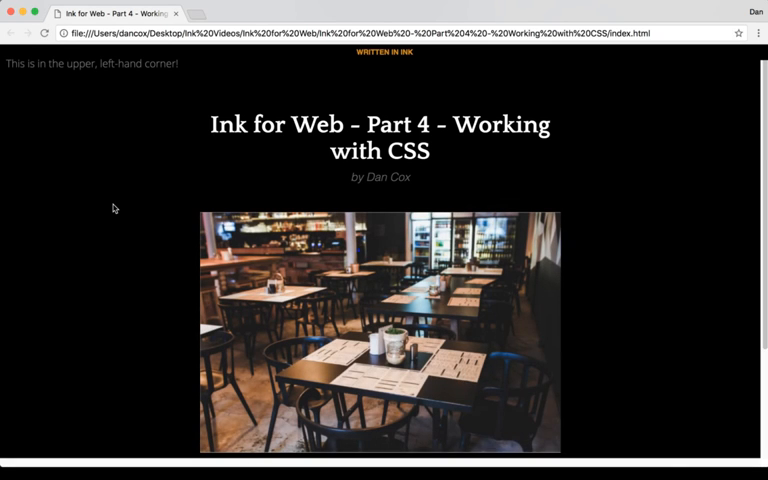